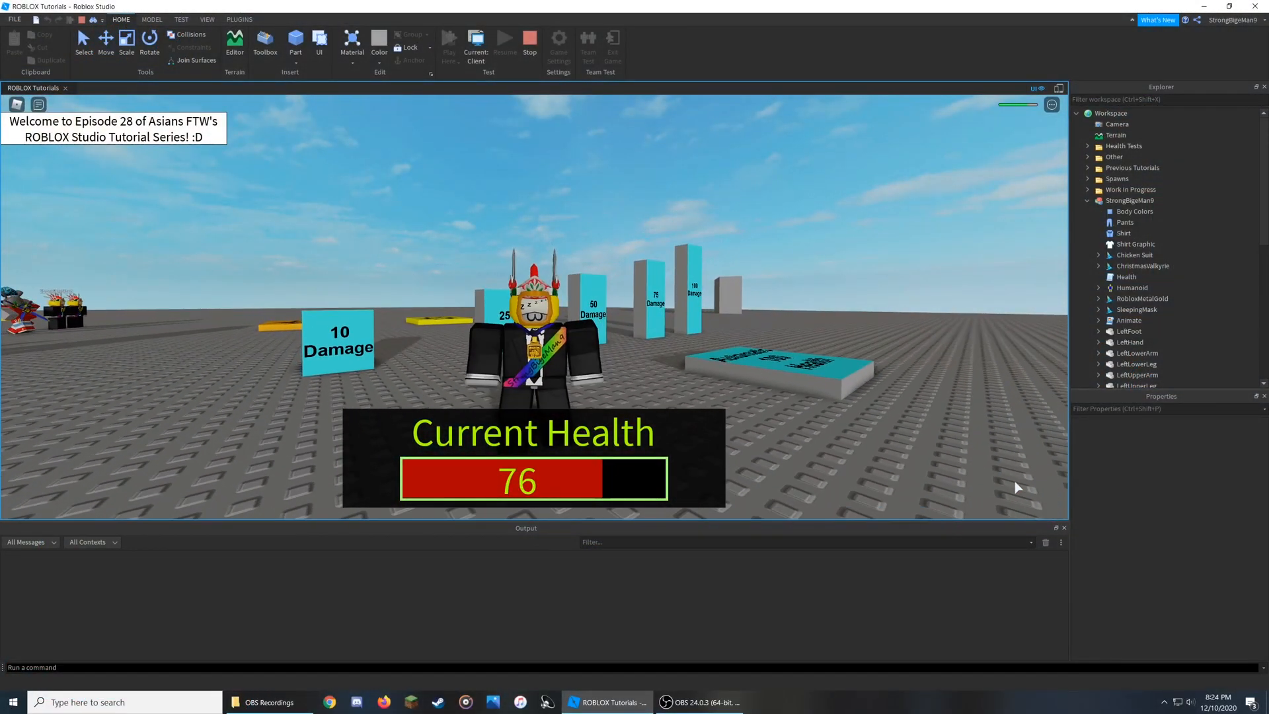
# Step: Stop the running playtest and return to edit mode
pyautogui.doubleClick(1126, 276)
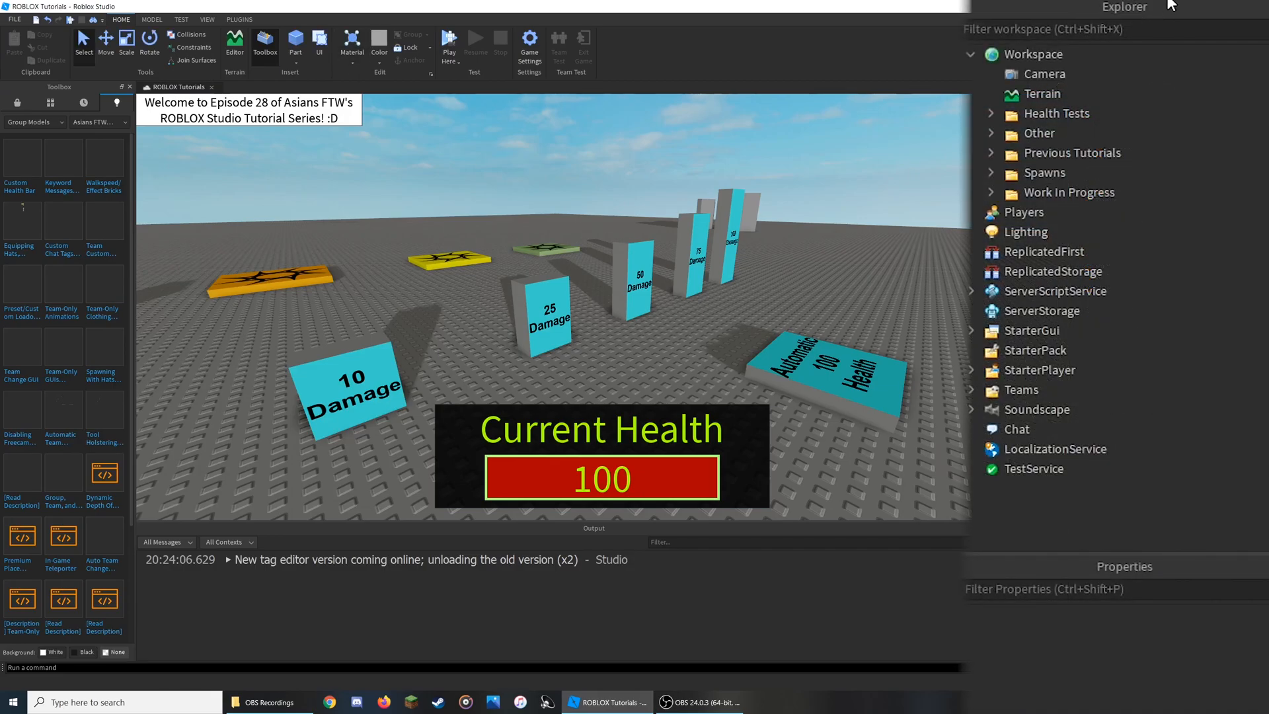
# Step: Insert a new Script under StarterCharacterScripts in StarterPlayer
pyautogui.click(206, 19)
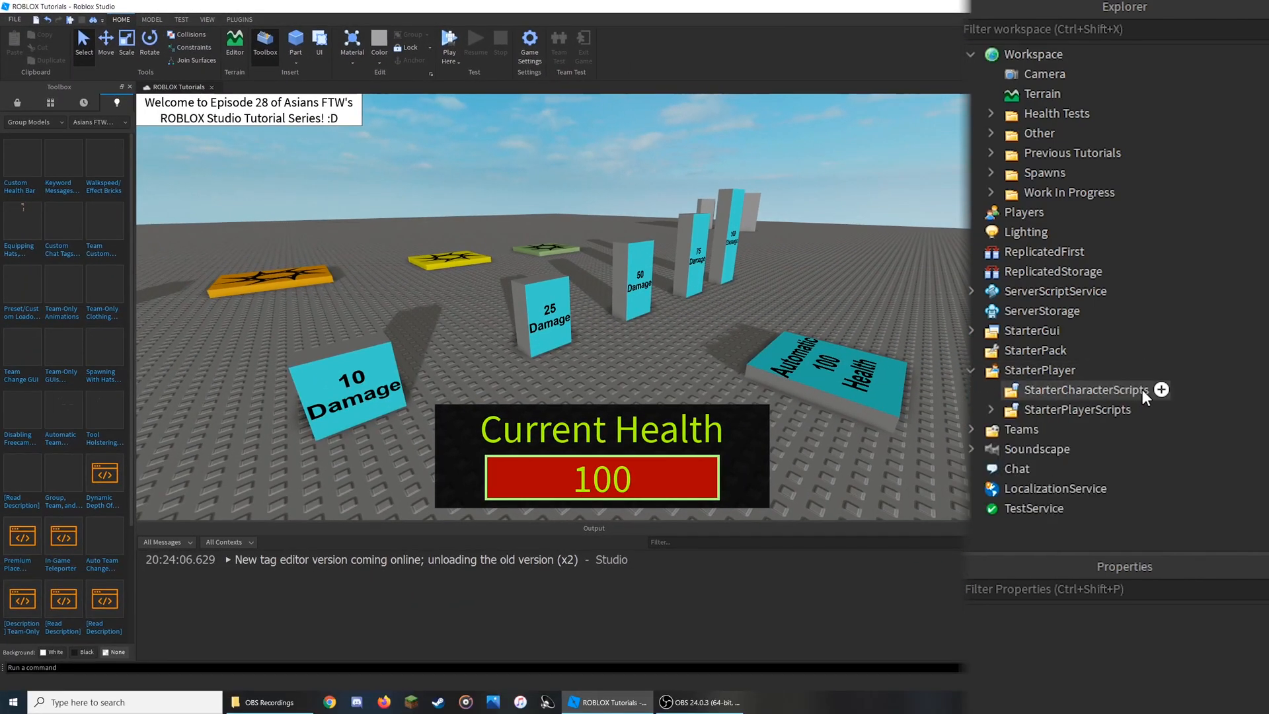
pyautogui.click(1161, 389)
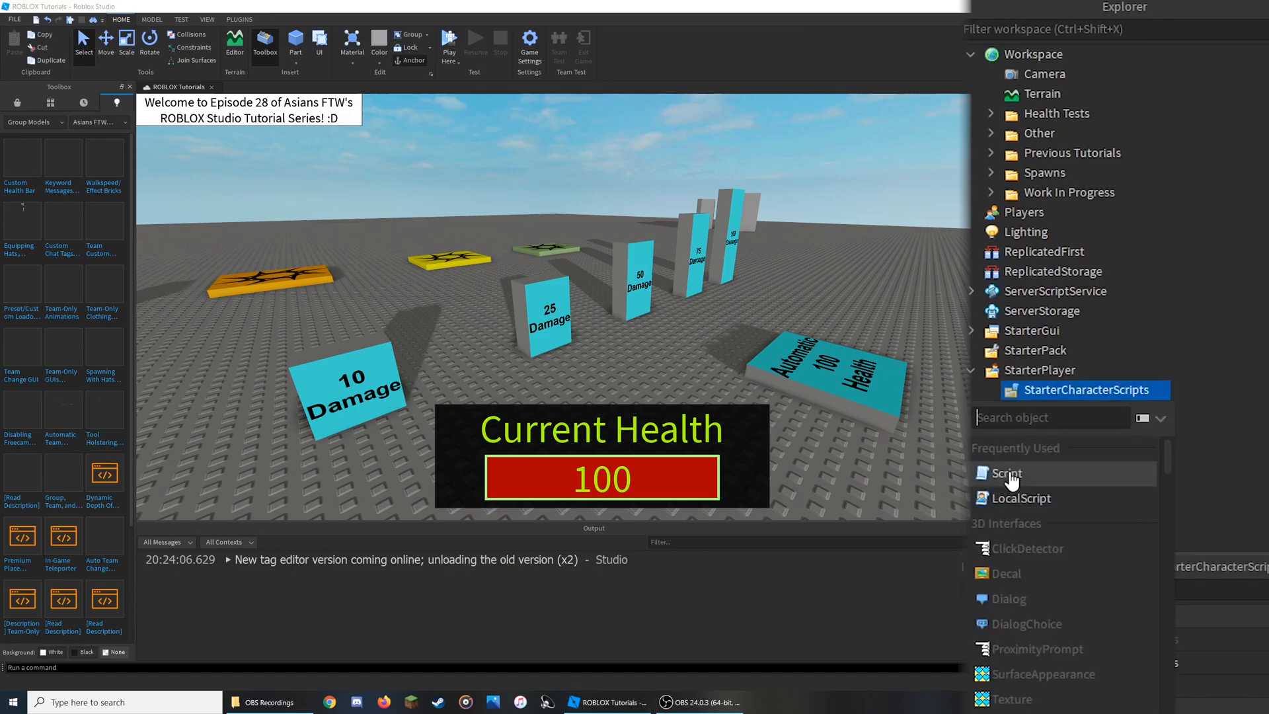
pyautogui.click(1006, 473)
pyautogui.write('Health')
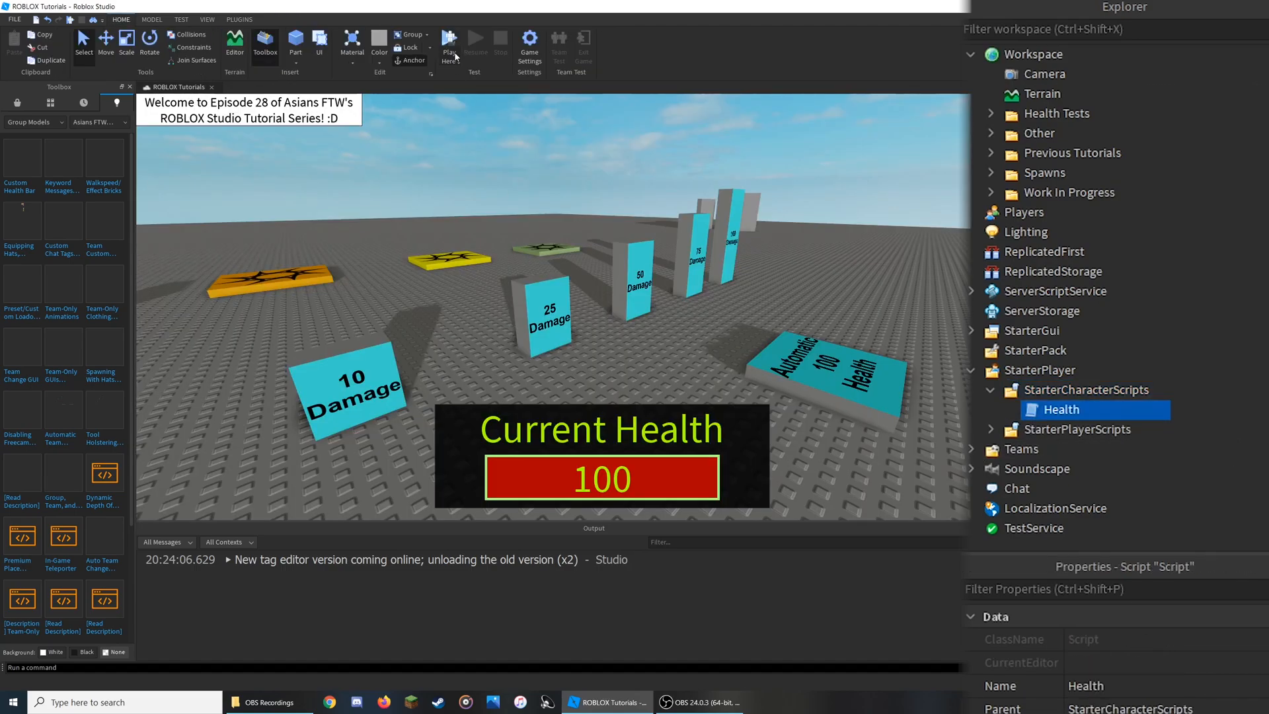
pyautogui.click(449, 42)
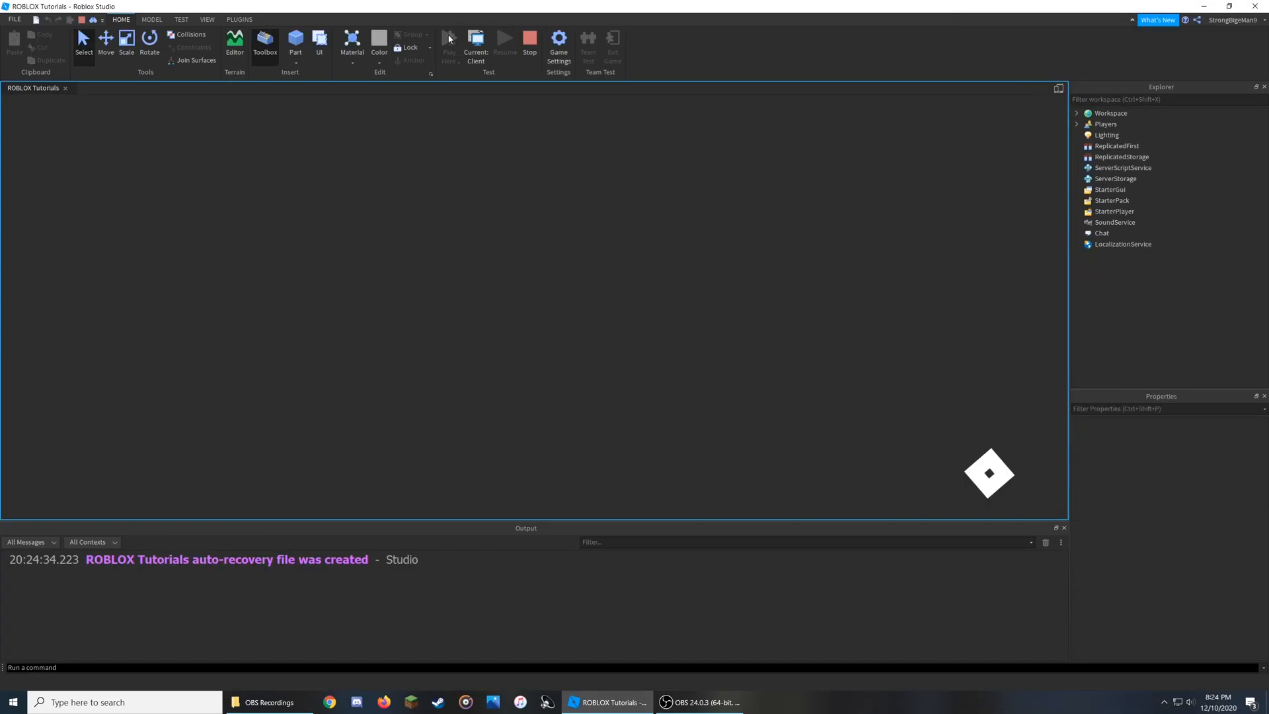
pyautogui.click(449, 37)
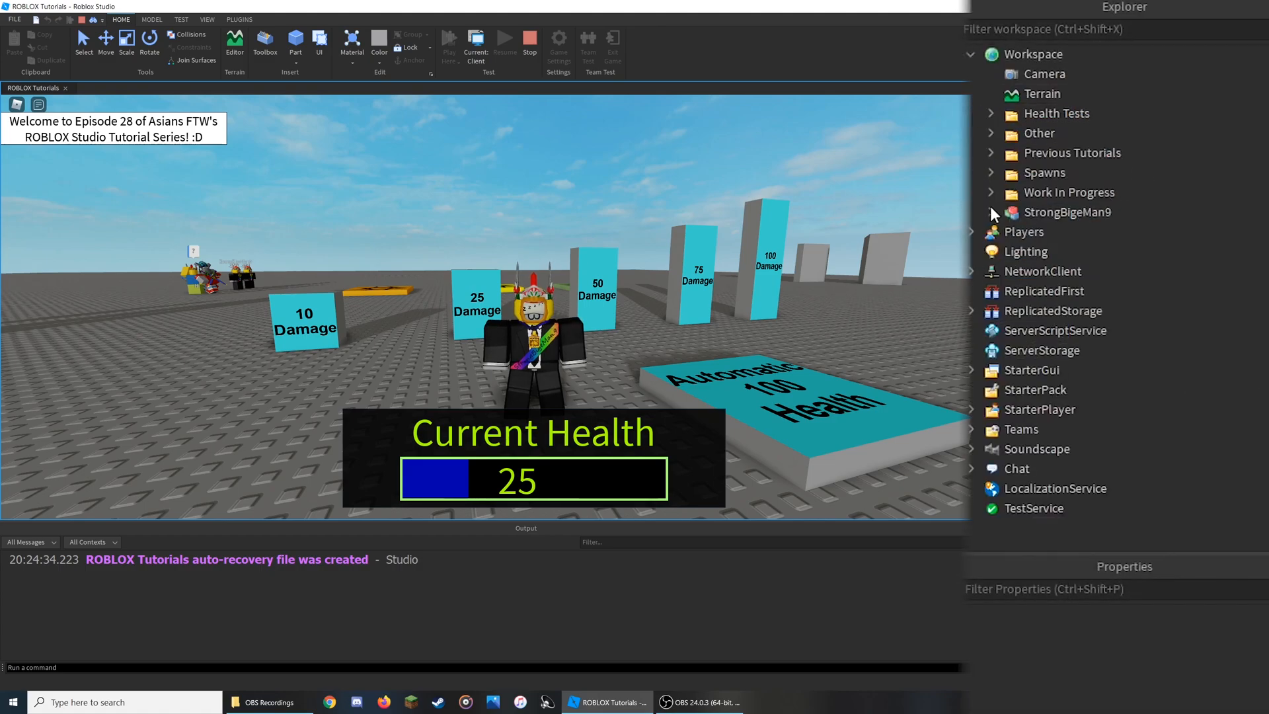
pyautogui.click(989, 211)
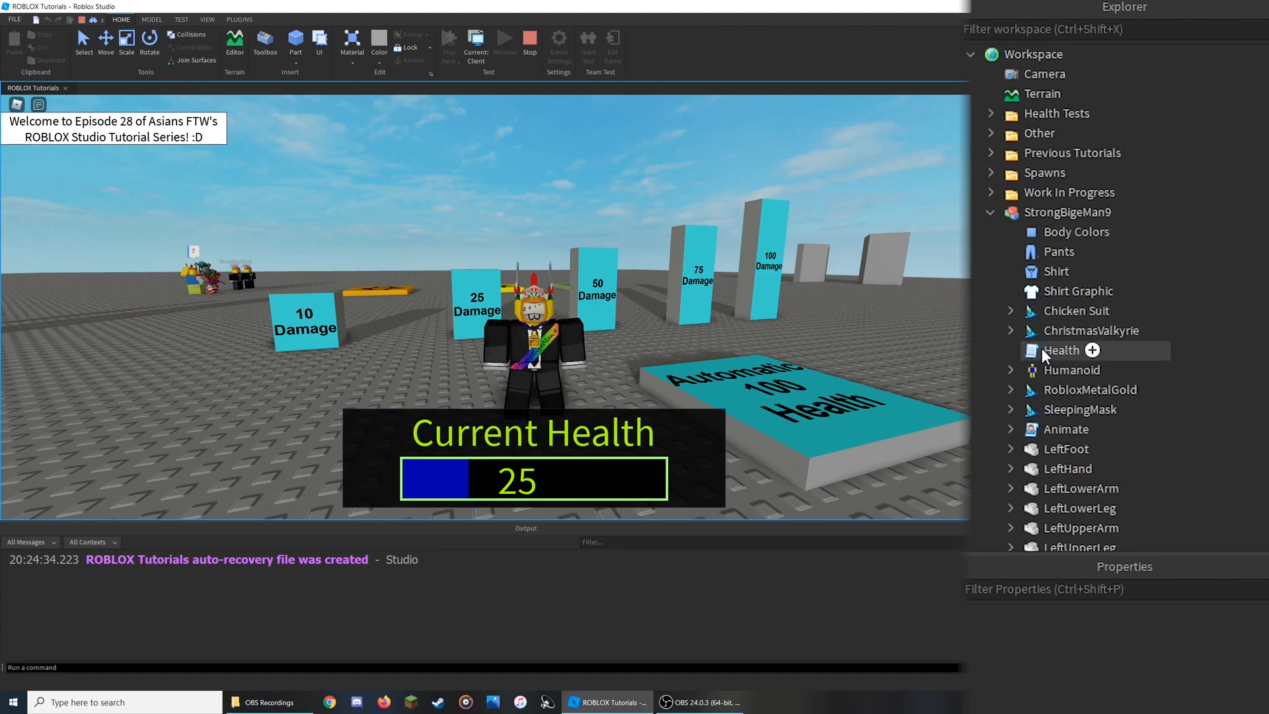
pyautogui.doubleClick(1061, 349)
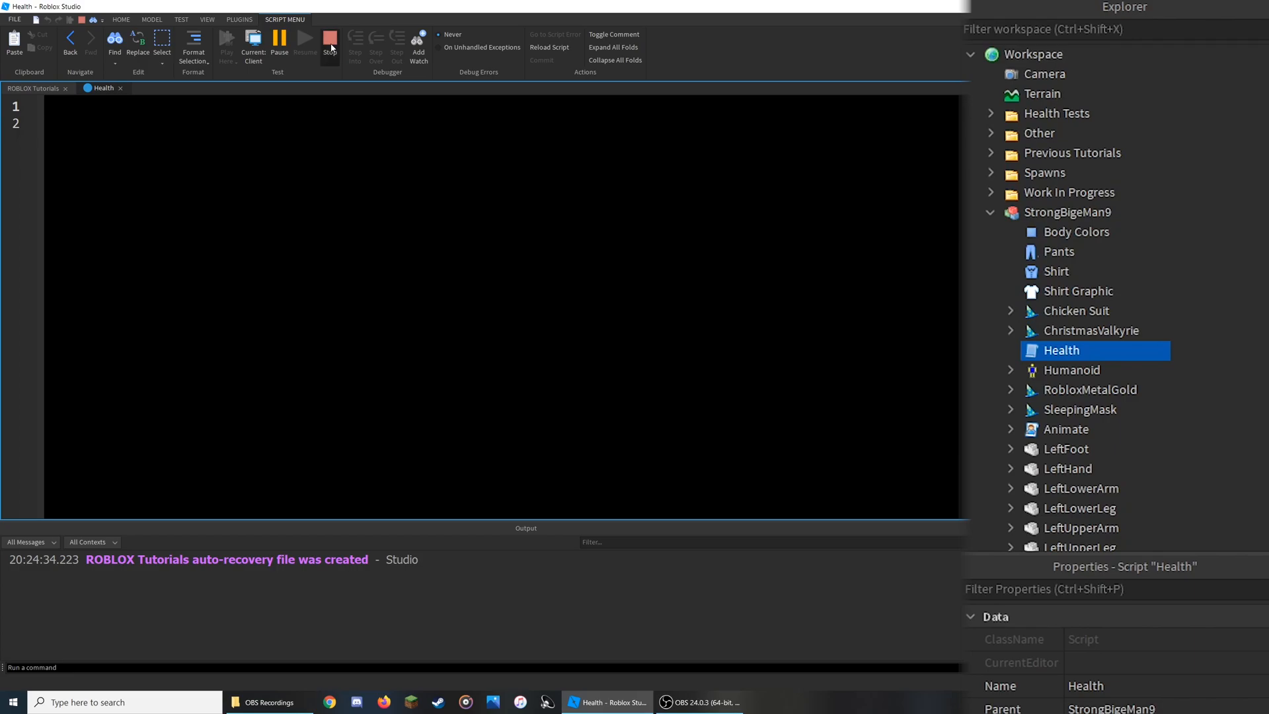
pyautogui.click(329, 37)
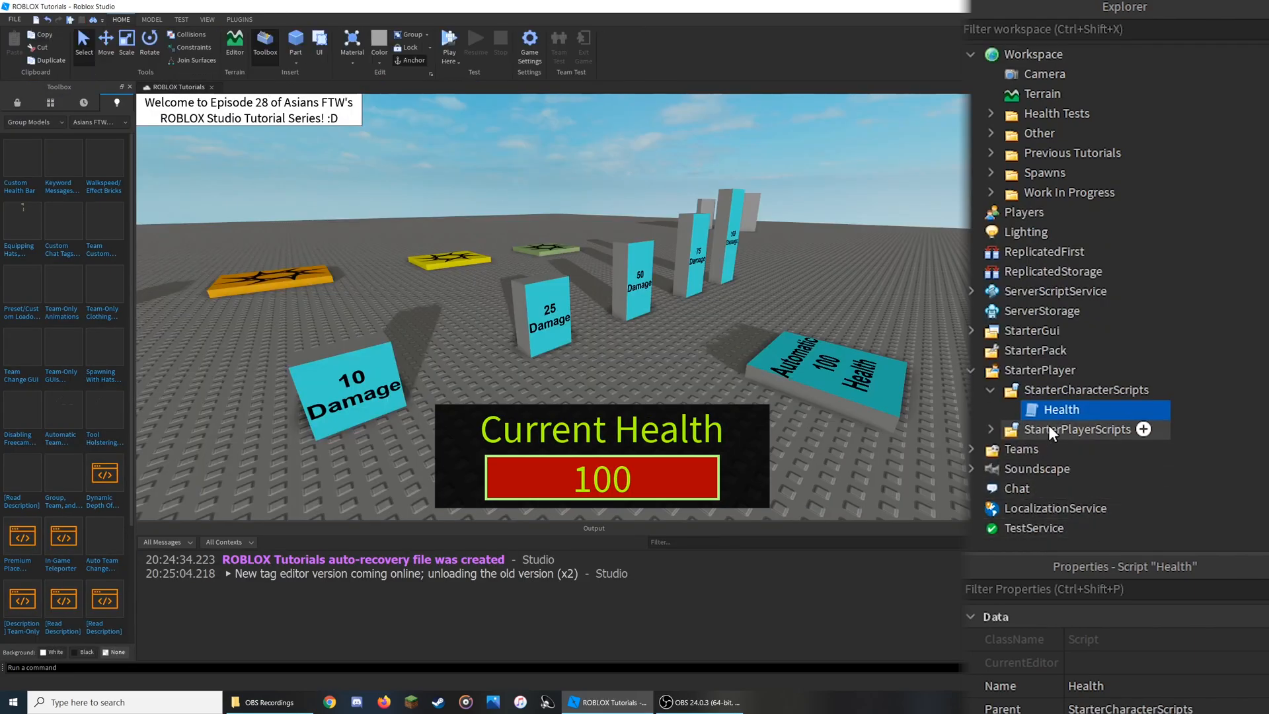
pyautogui.moveTo(1056, 414)
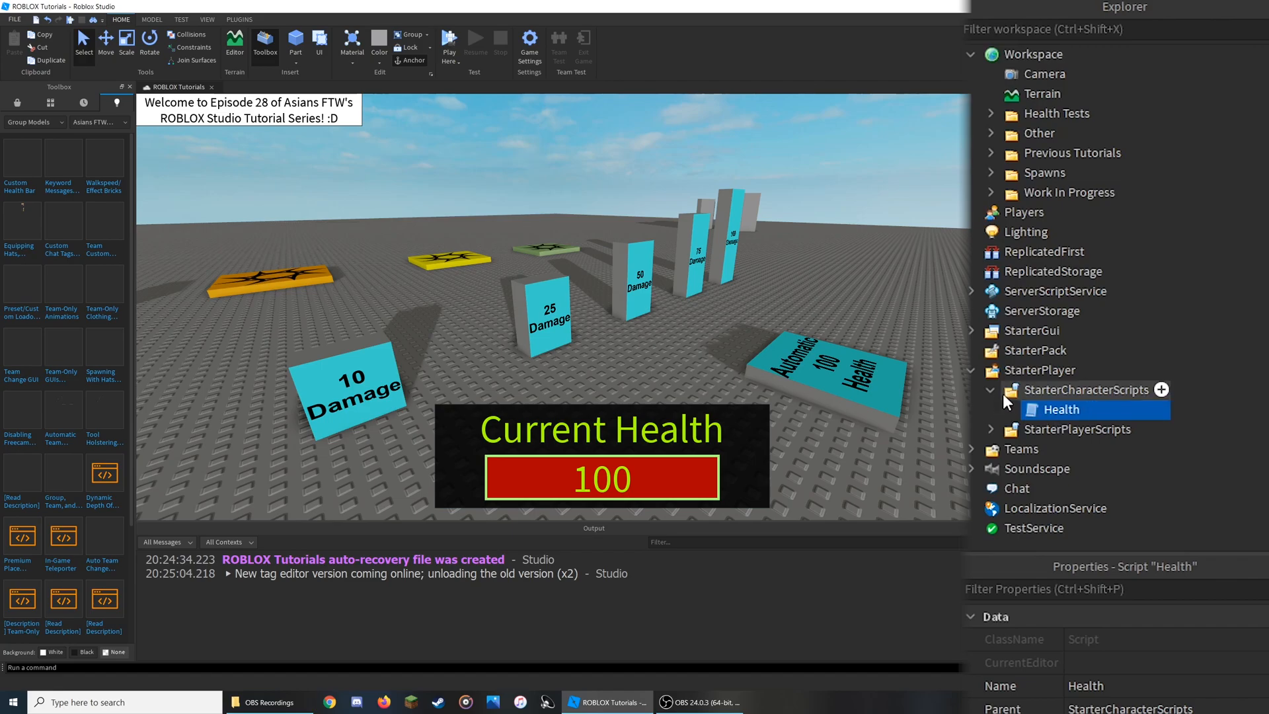
# Step: Open the 'Option #2 for removing Health script' script from ServerScriptService
pyautogui.click(974, 370)
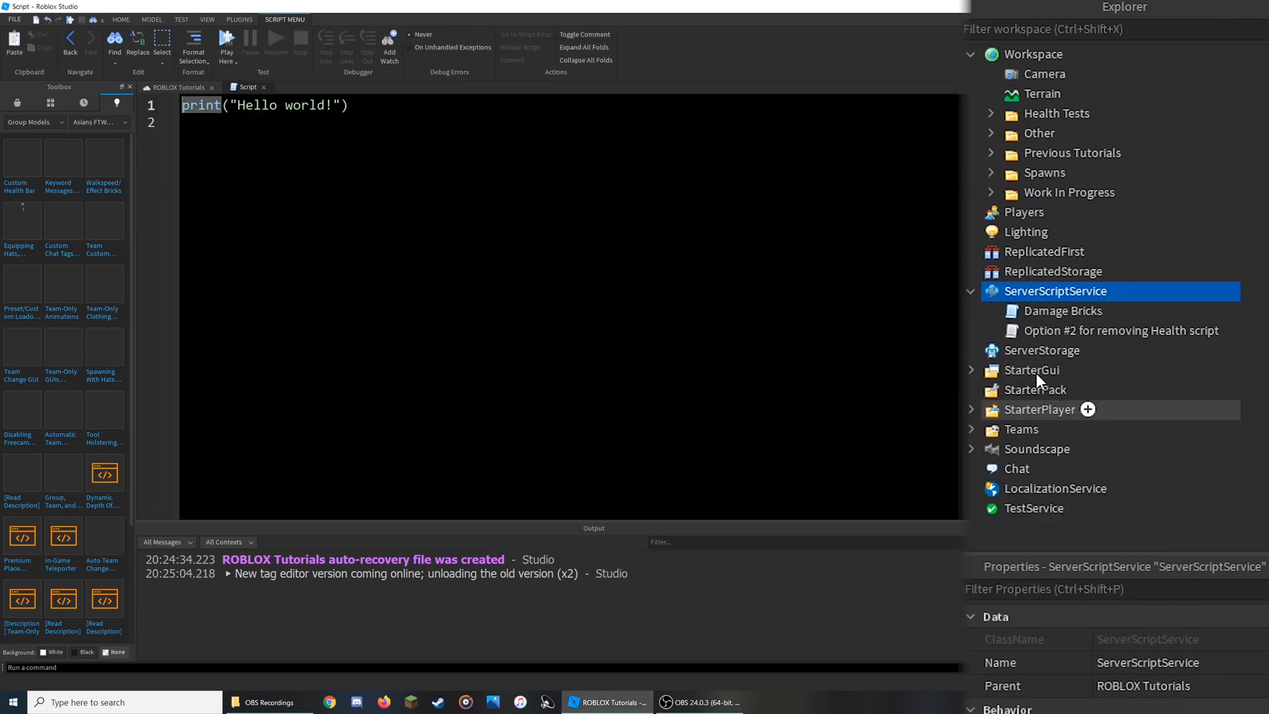
pyautogui.doubleClick(1122, 330)
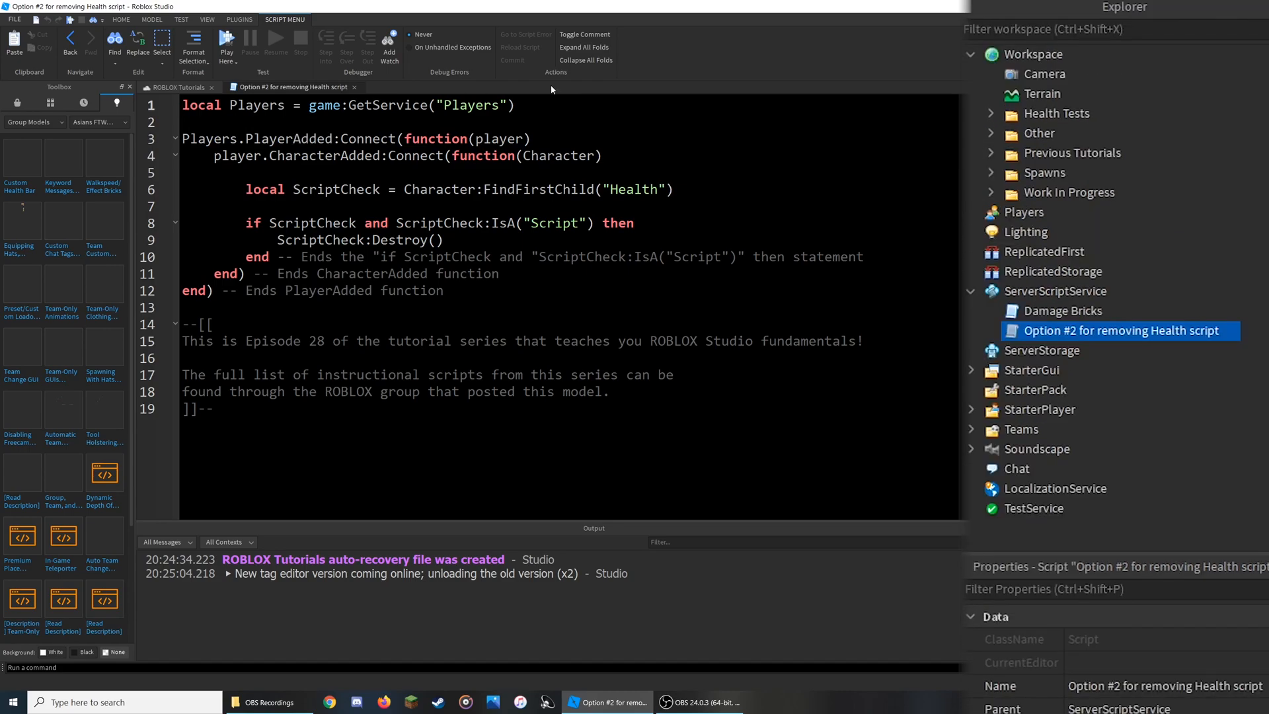
# Step: Highlight Players and PlayerAdded on line 3 while reading the script
pyautogui.doubleClick(256, 105)
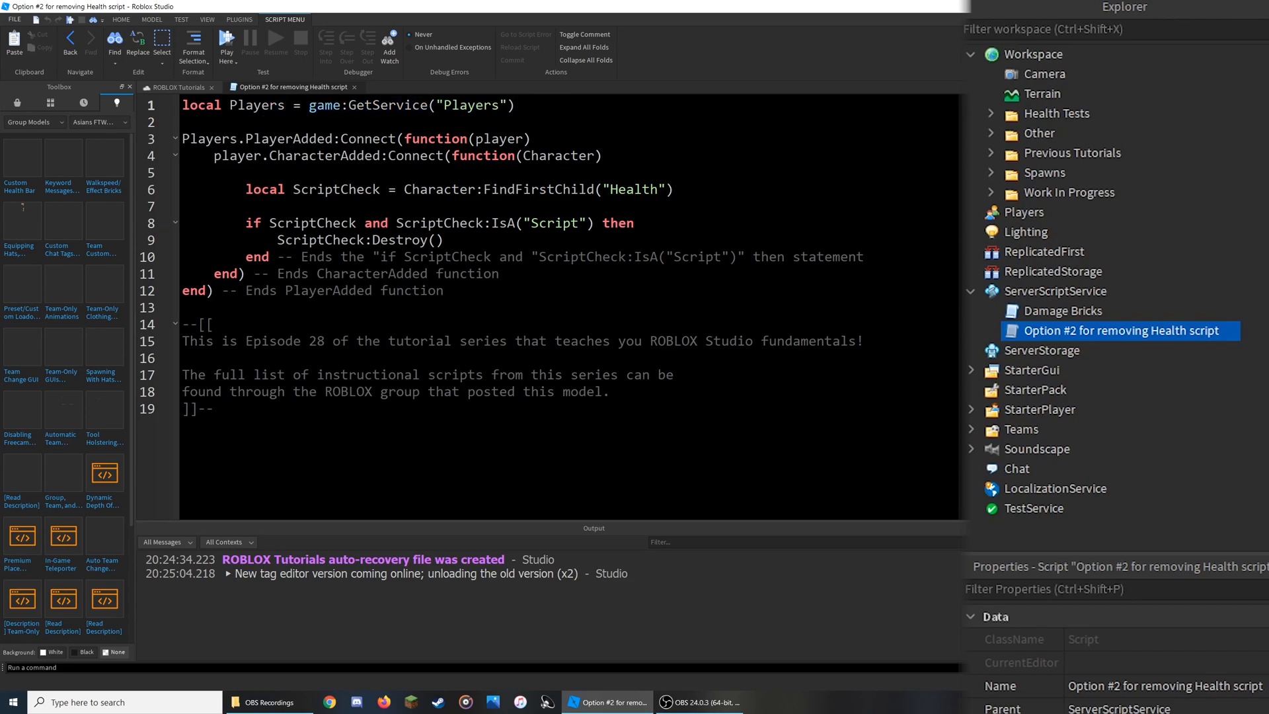
pyautogui.click(514, 105)
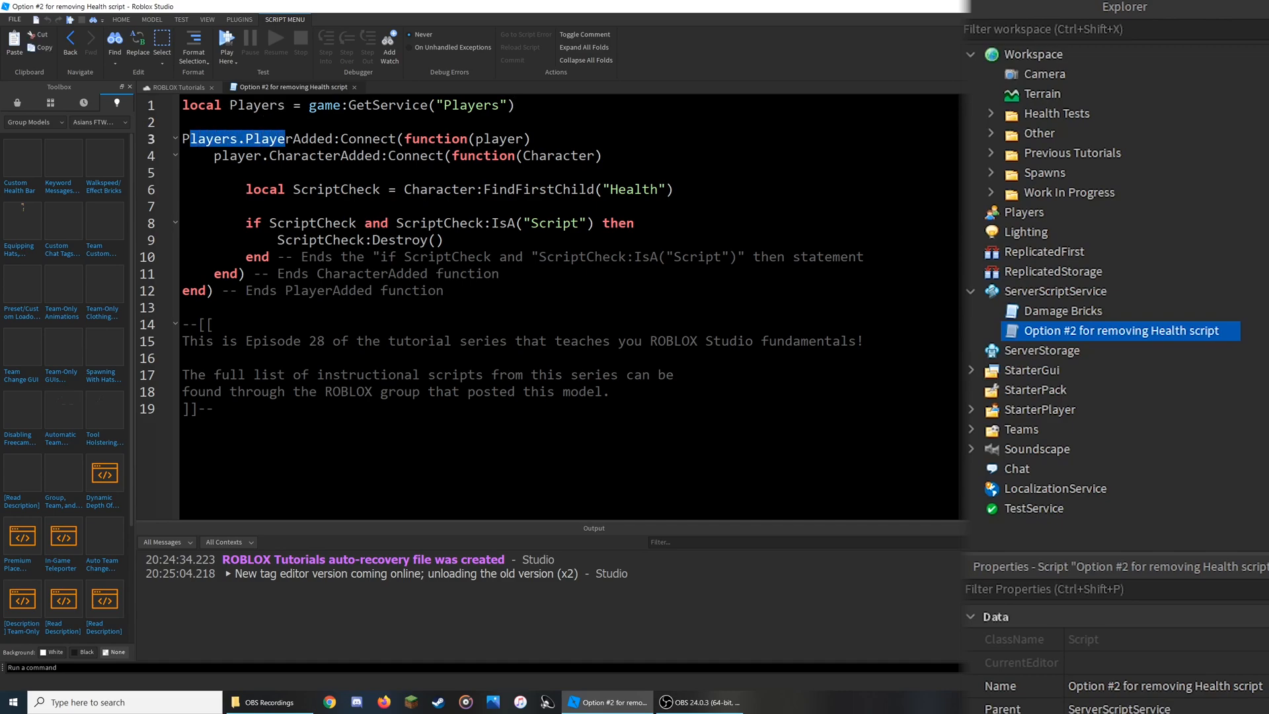
pyautogui.doubleClick(300, 139)
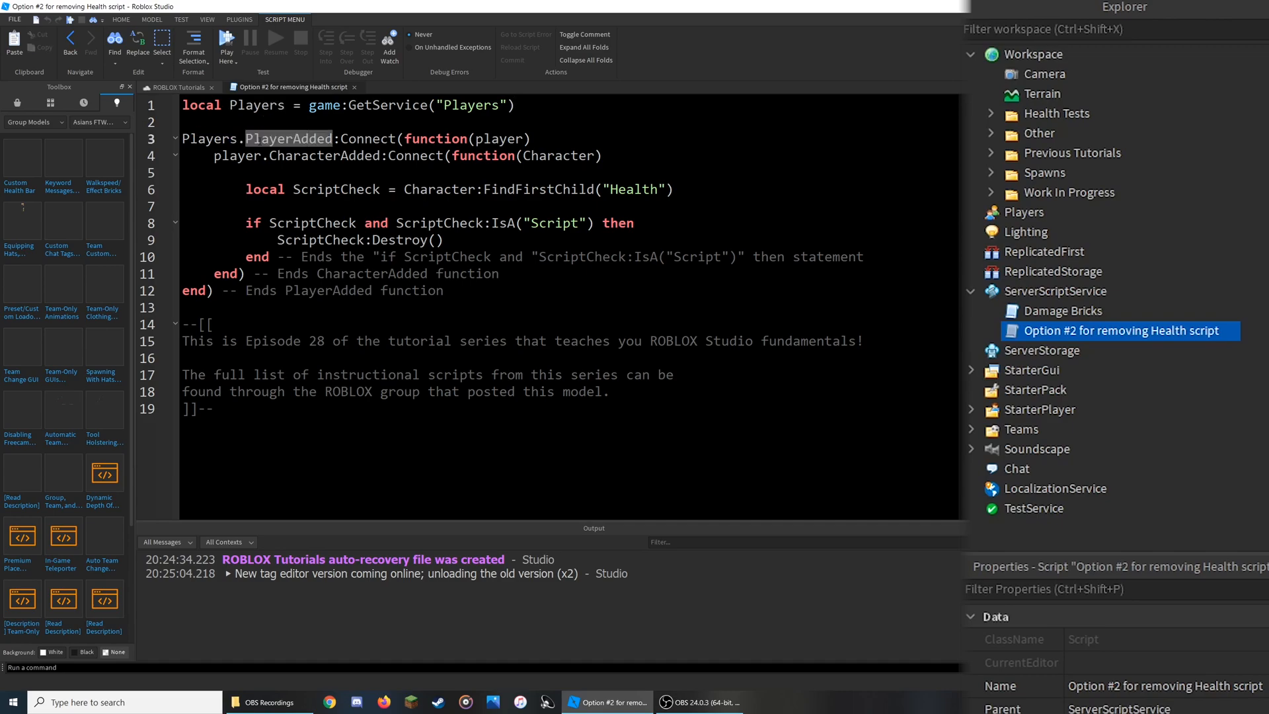
pyautogui.doubleClick(209, 139)
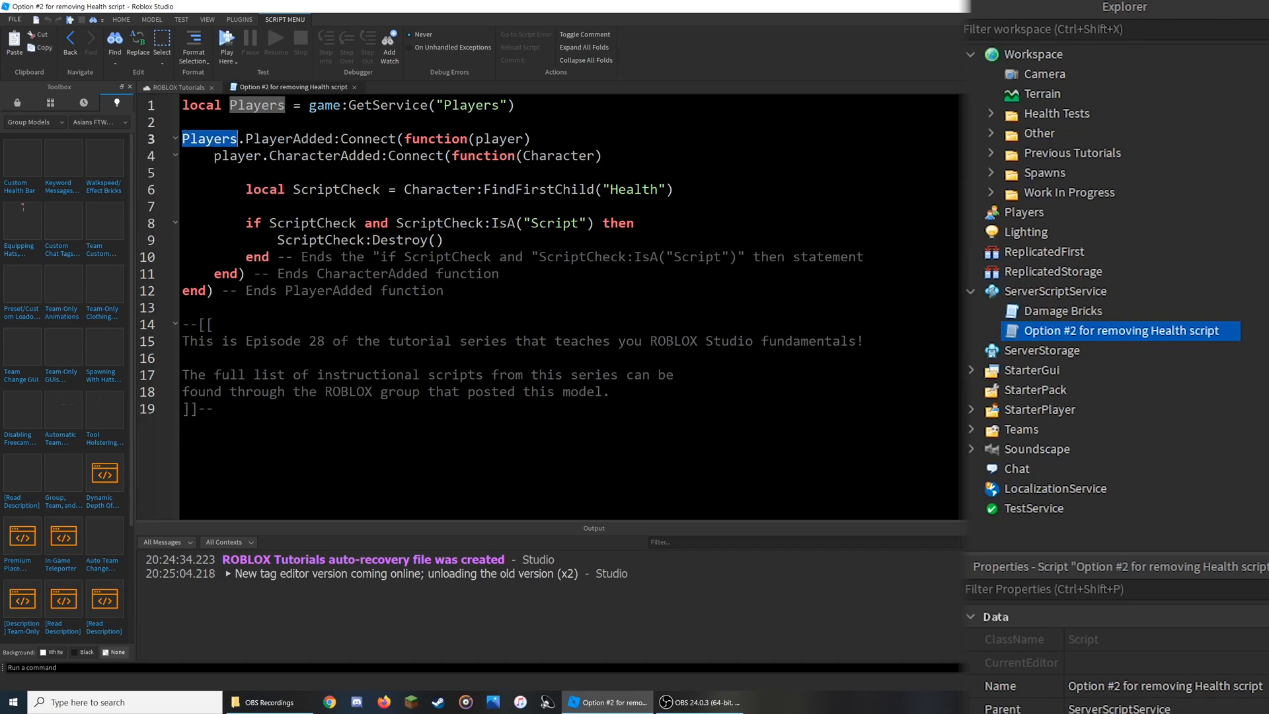
pyautogui.doubleClick(289, 138)
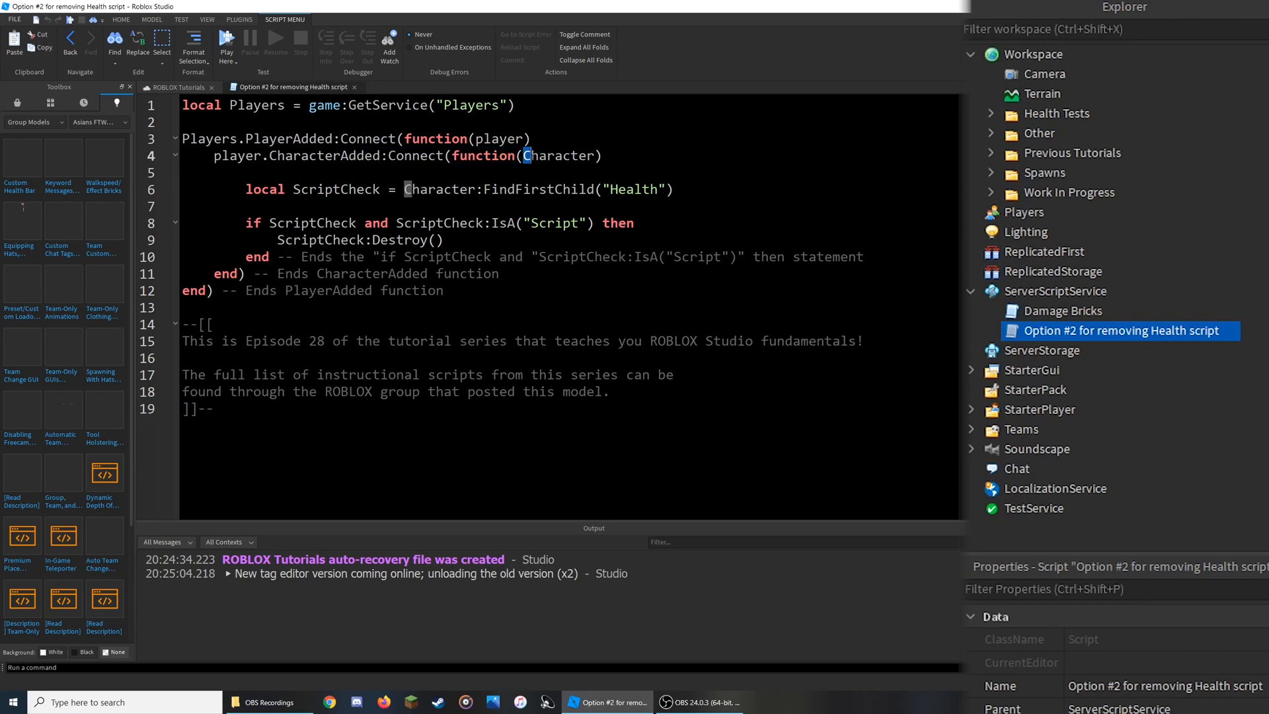
# Step: Highlight the Character parameter and the lines that find and destroy the Health script
pyautogui.doubleClick(564, 156)
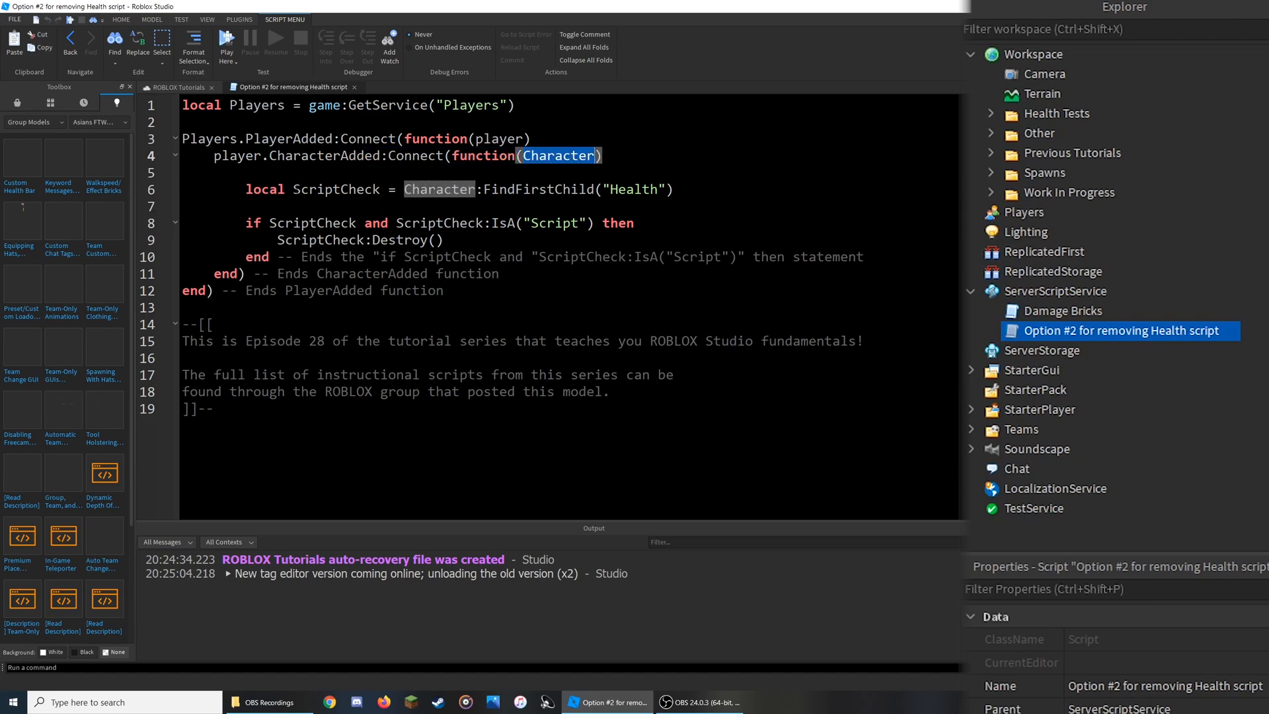
pyautogui.doubleClick(335, 189)
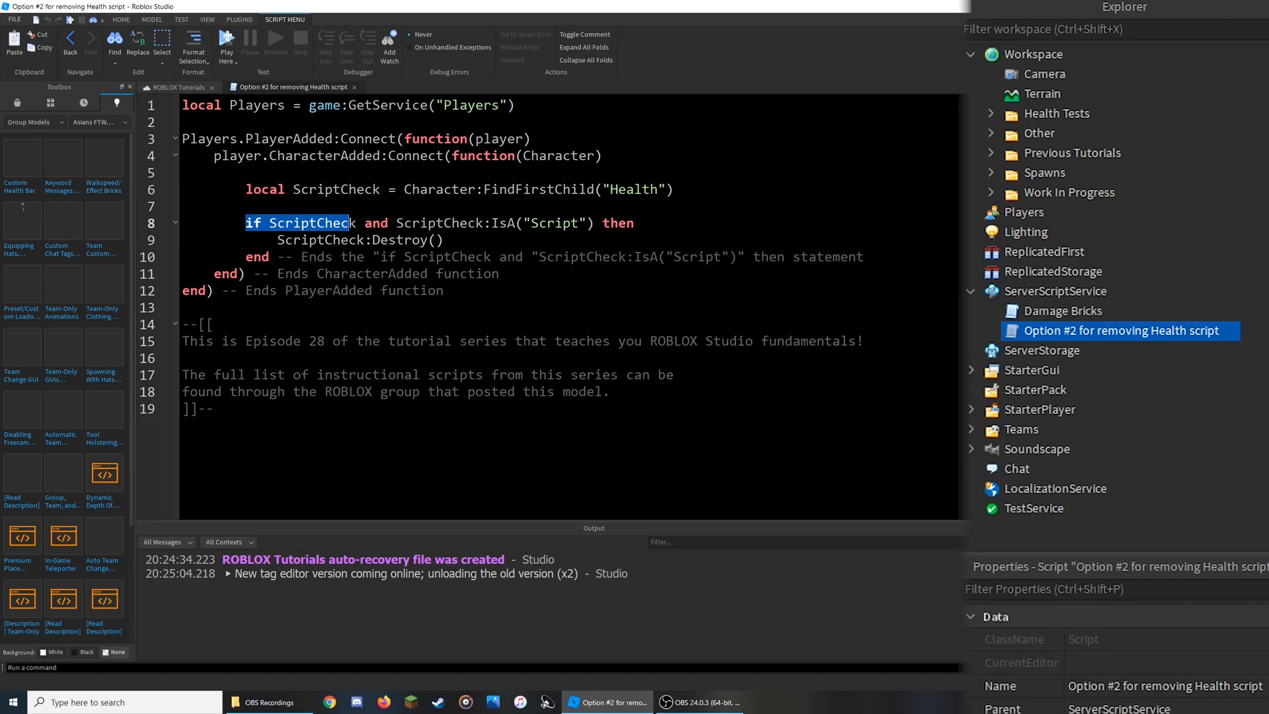
pyautogui.doubleClick(633, 189)
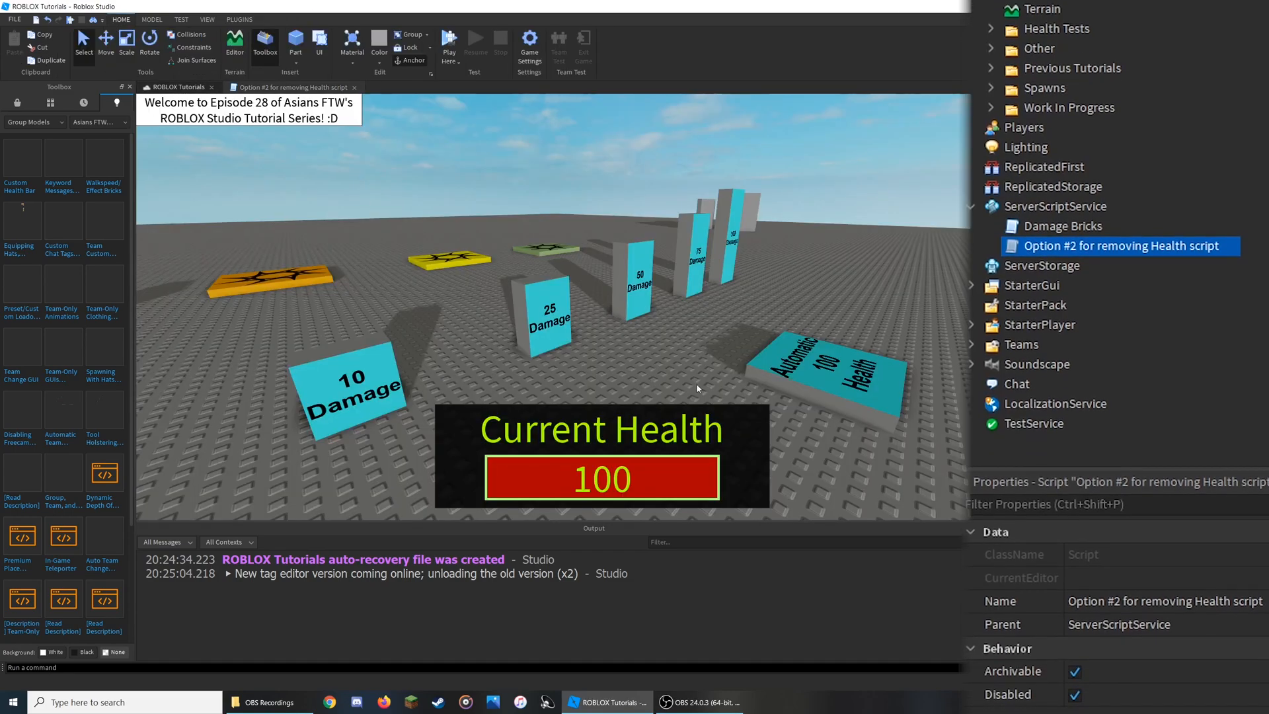
# Step: Reopen the Option #2 script, confirm Disabled is ticked, and start a playtest
pyautogui.click(974, 326)
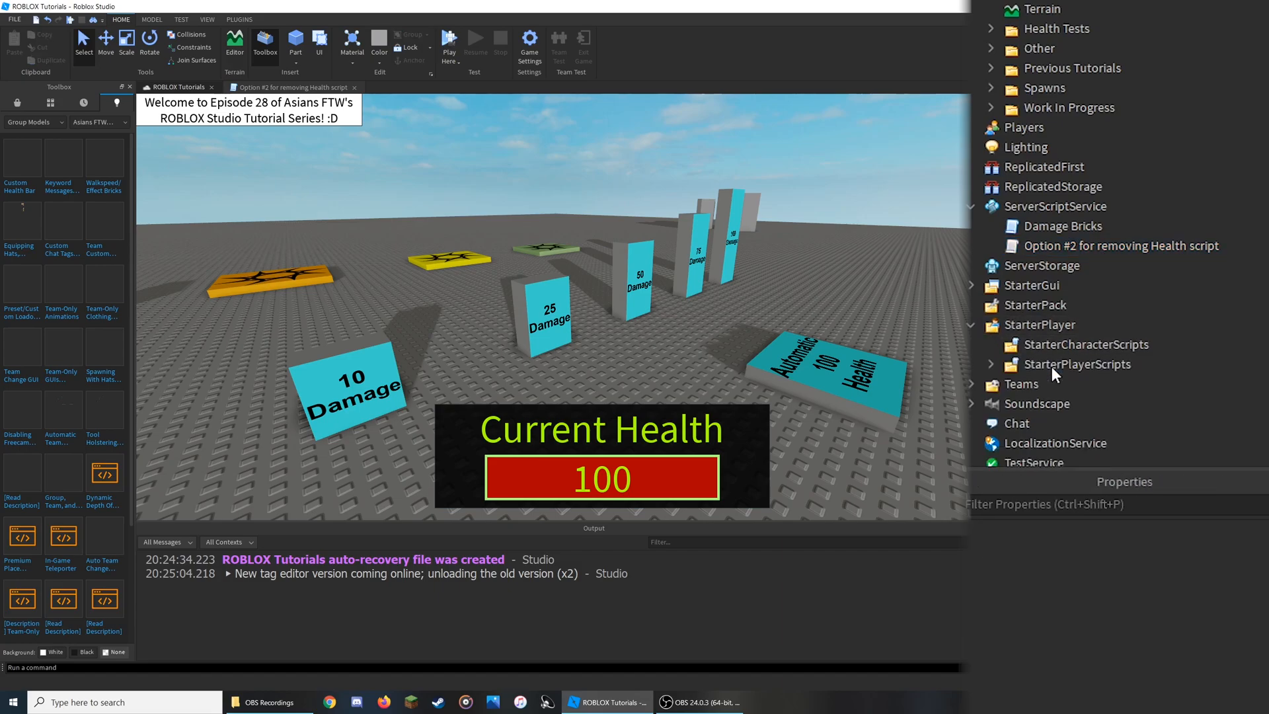
pyautogui.click(1121, 246)
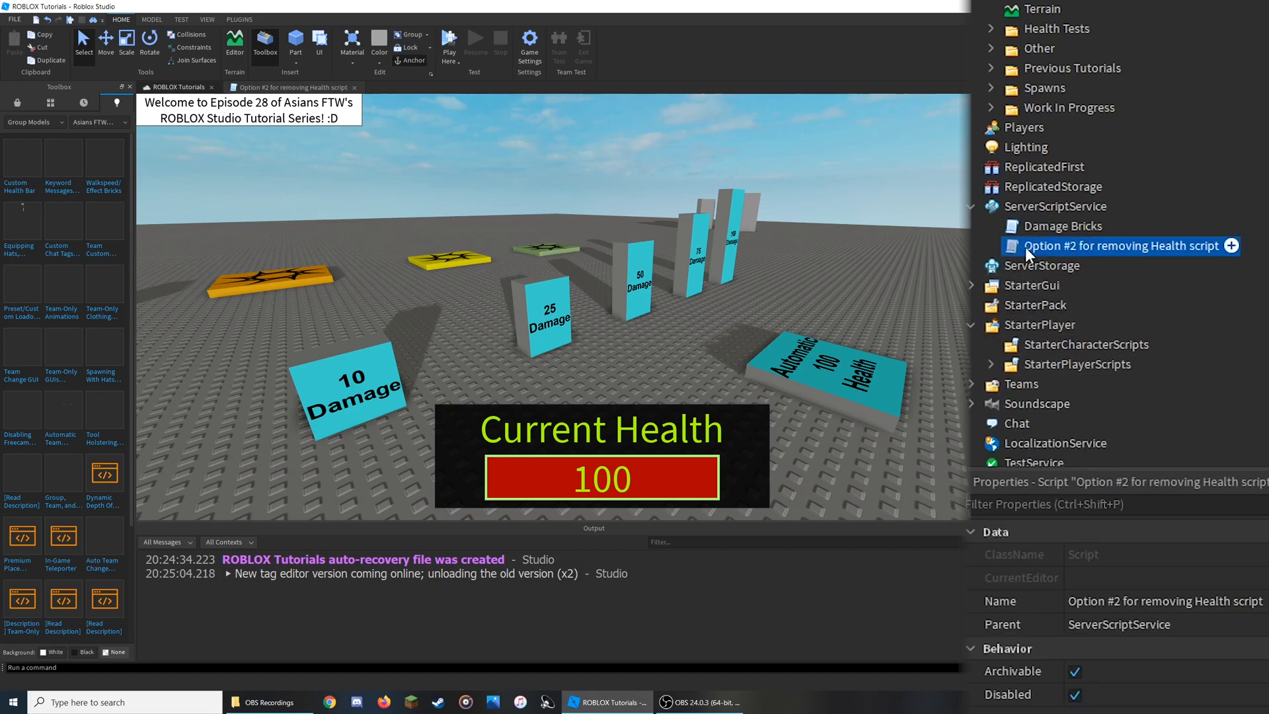
pyautogui.doubleClick(1113, 246)
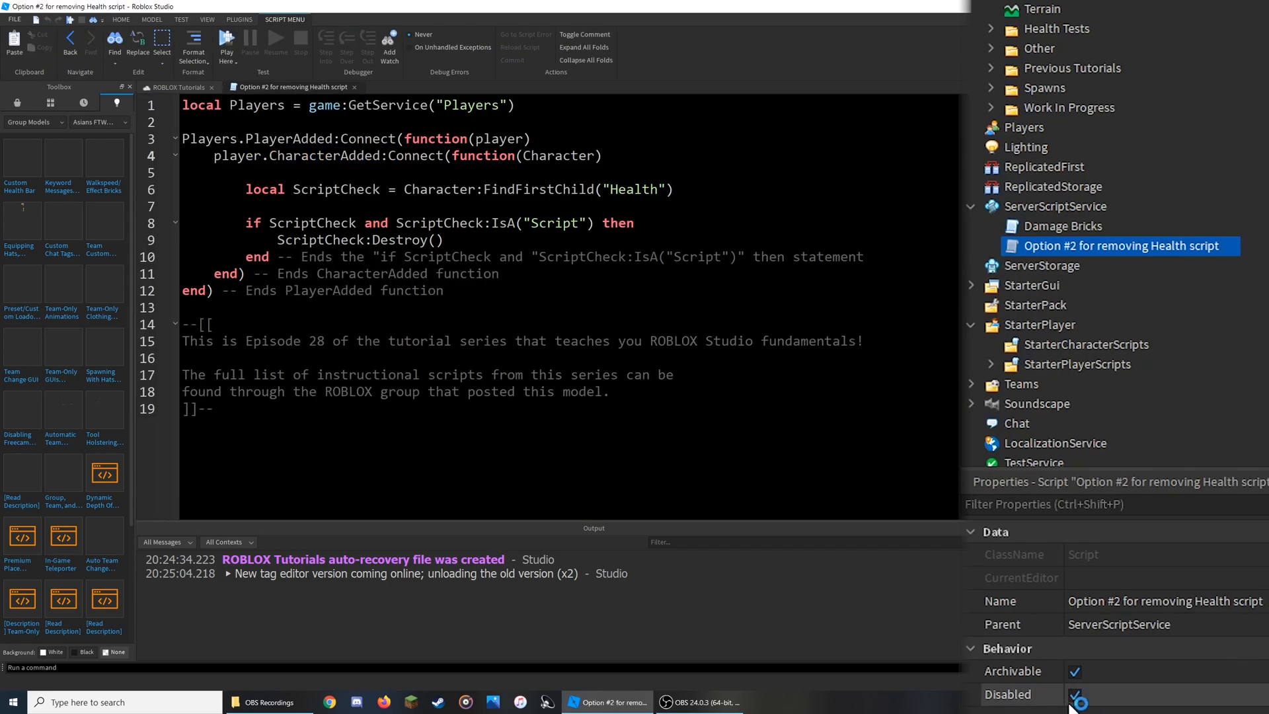
pyautogui.click(449, 40)
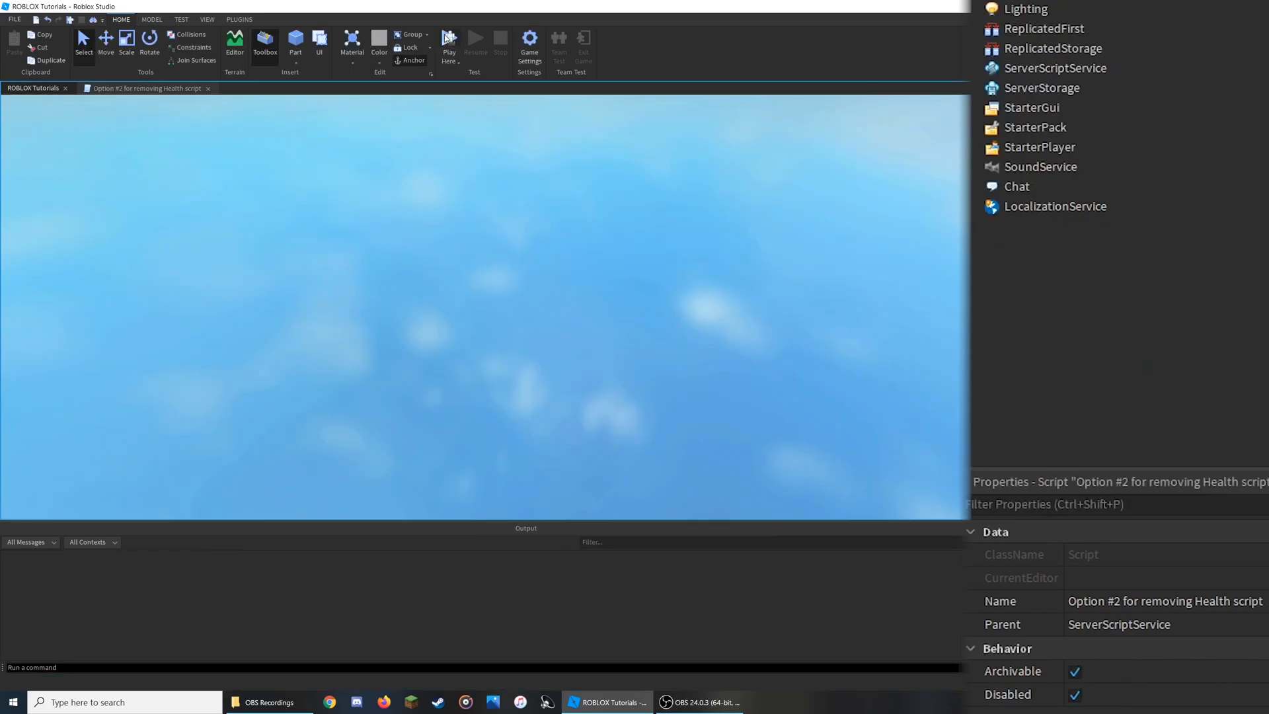
# Step: Expand the player's character to see its Health script still present, then stop the test
pyautogui.click(449, 45)
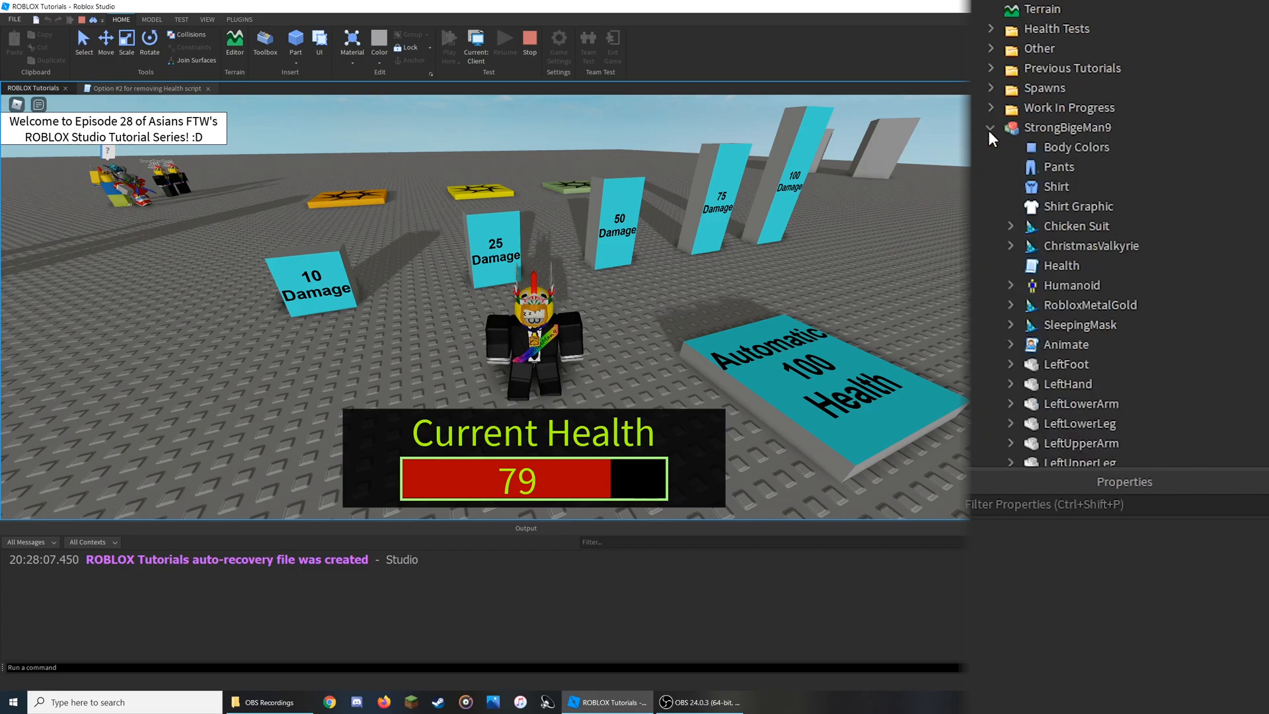
pyautogui.doubleClick(1061, 264)
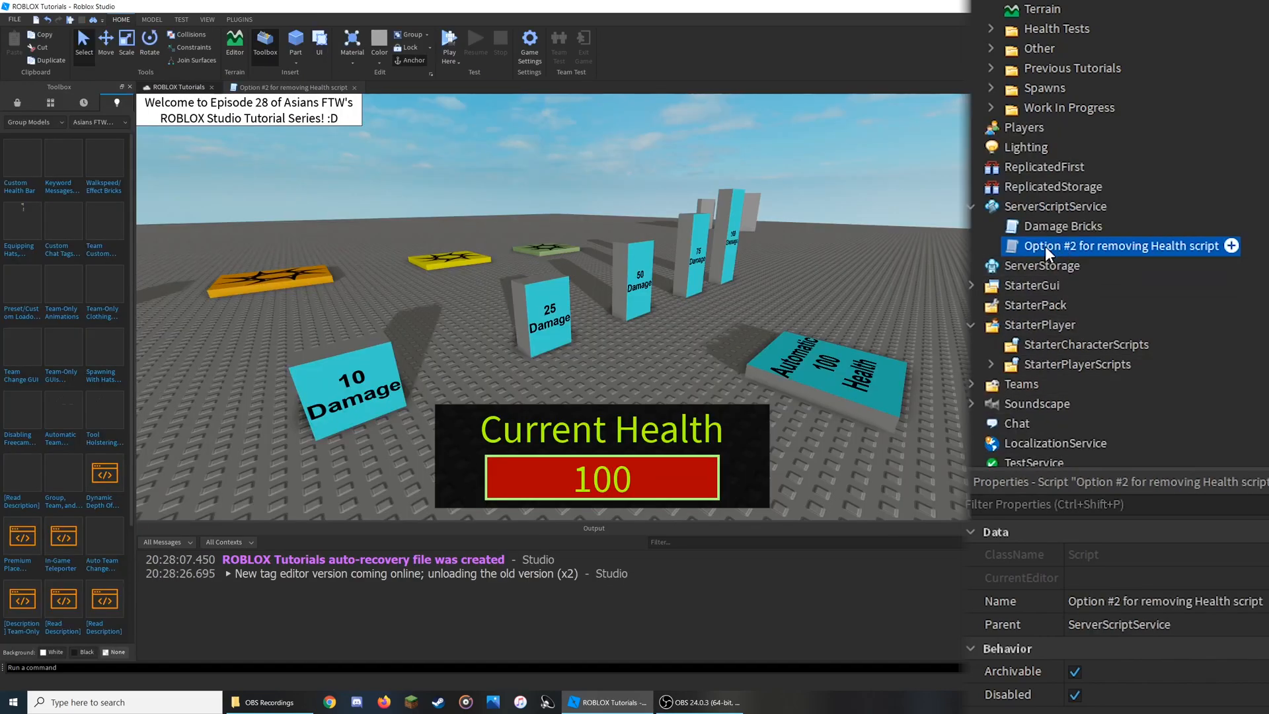
# Step: Untick Disabled on the Option #2 script and start a new playtest
pyautogui.click(1076, 693)
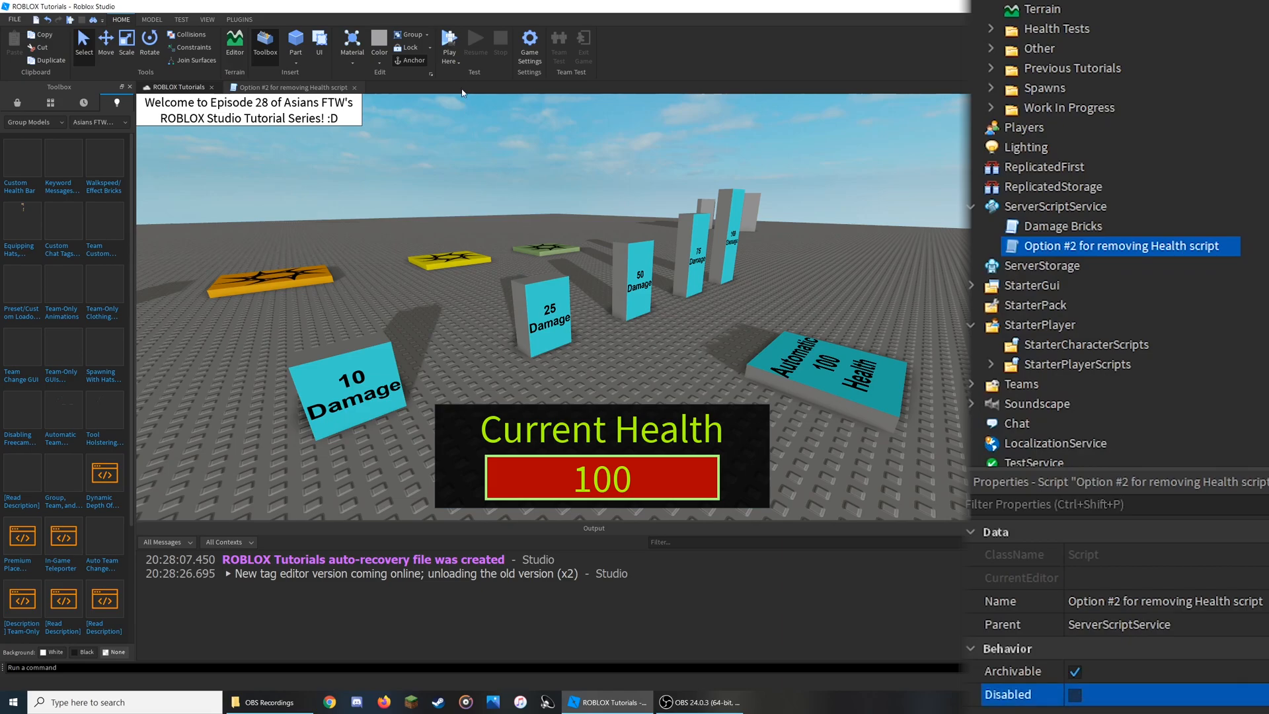
pyautogui.click(449, 43)
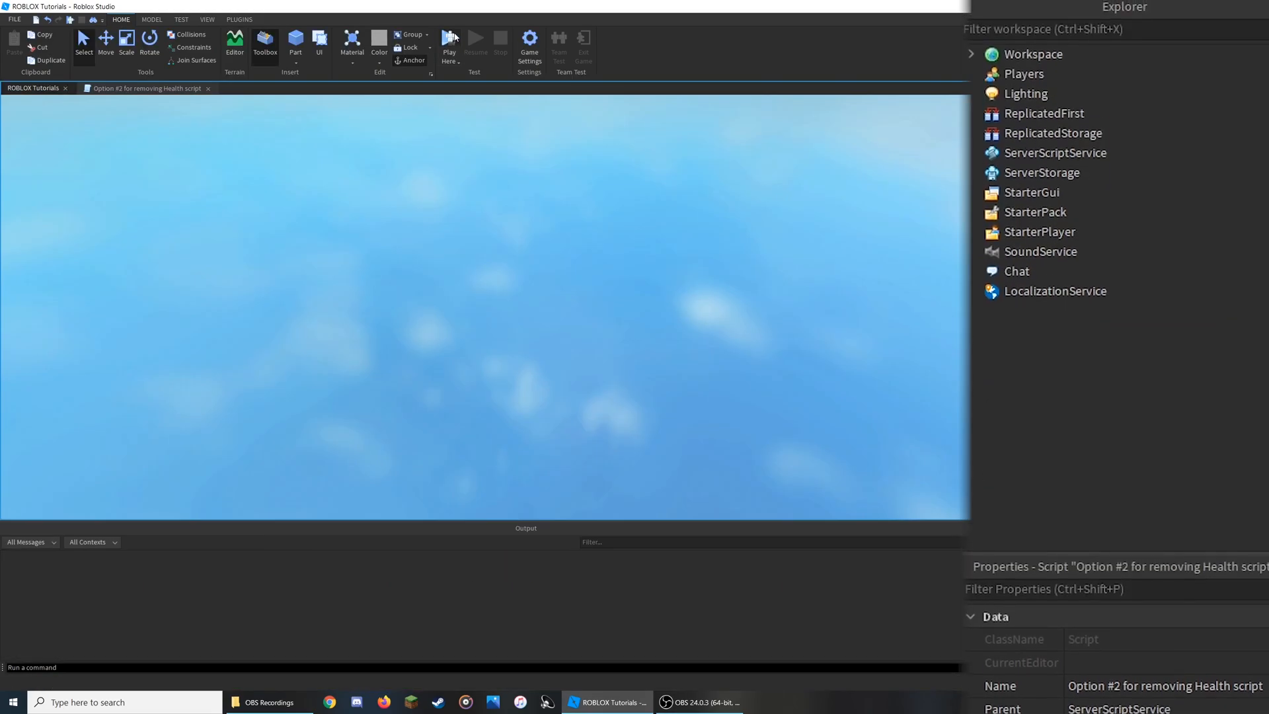
# Step: Walk into the 25 Damage brick and confirm Current Health stays at 75
pyautogui.click(449, 45)
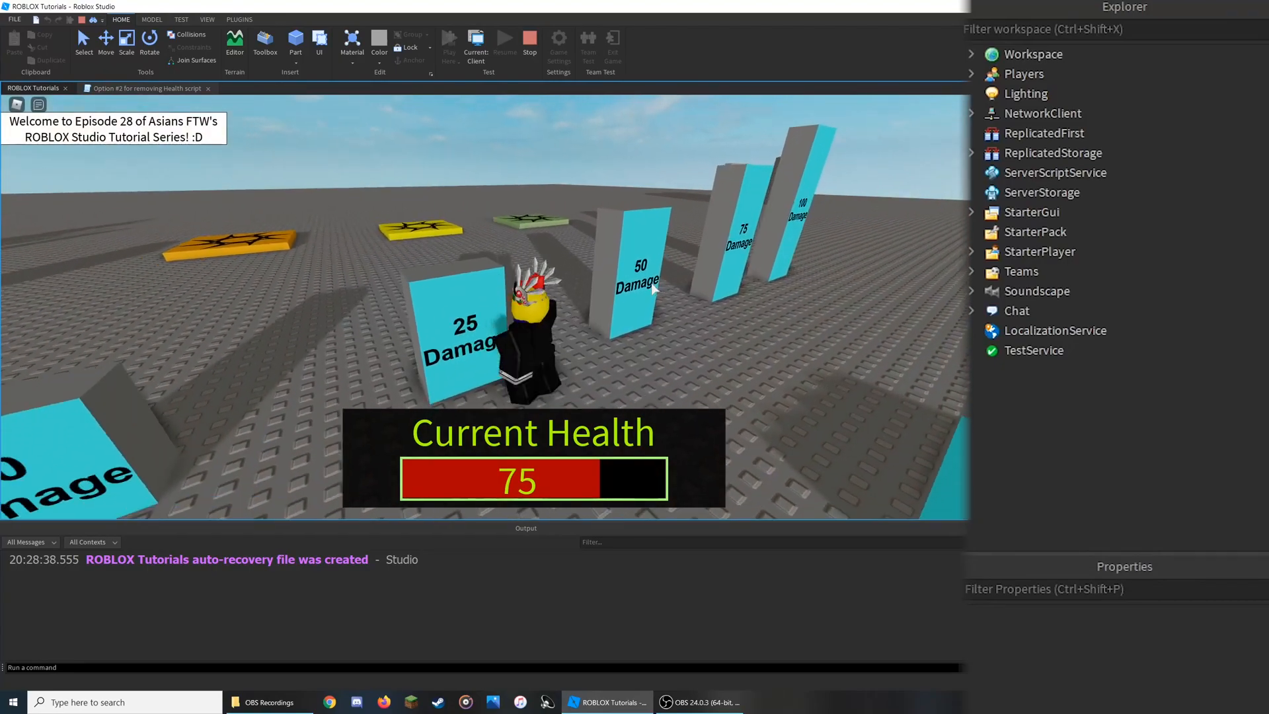
pyautogui.click(972, 53)
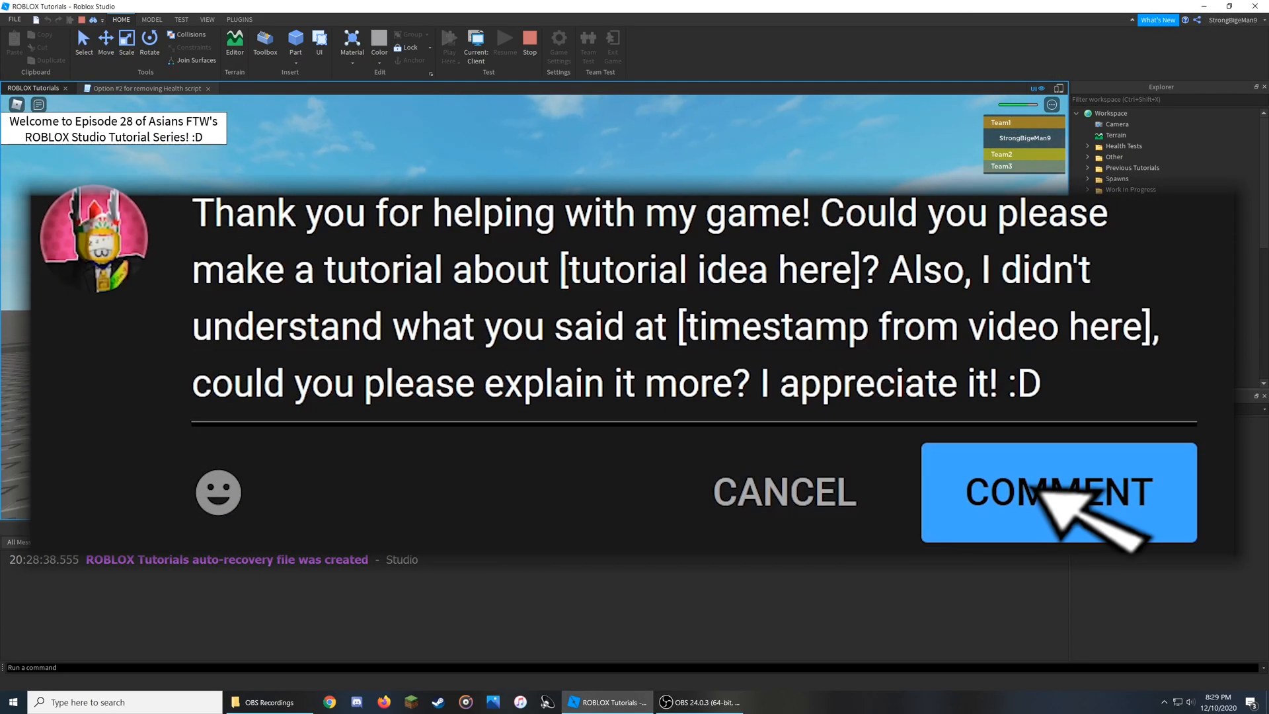
pyautogui.click(1057, 492)
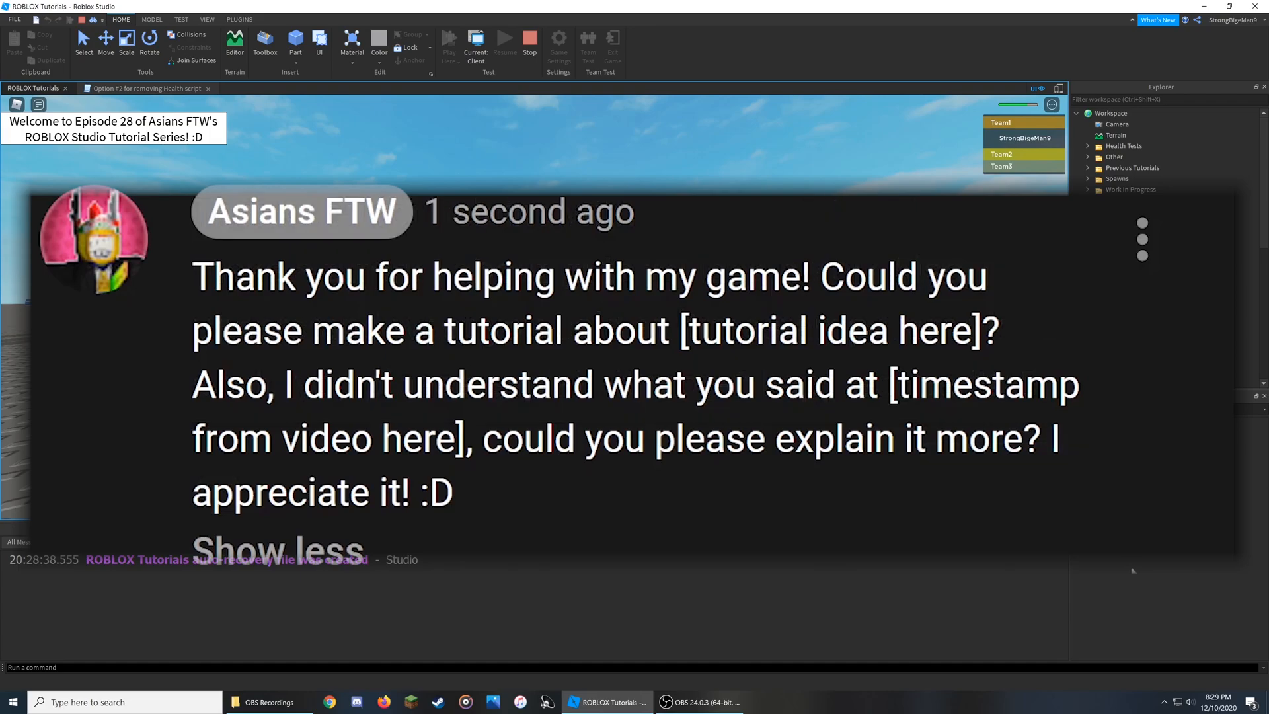